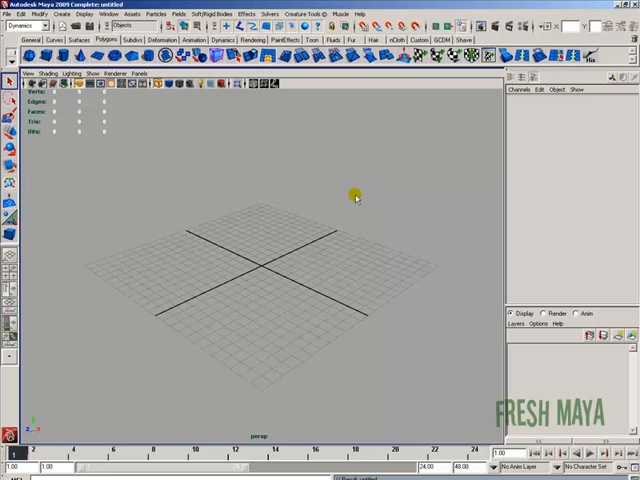
mouse_move(349, 194)
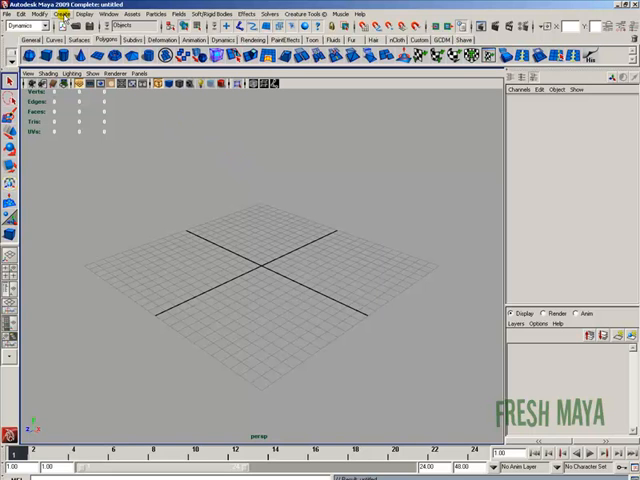
Step: Show the Polygon Primitives list under the Create menu
left_click(61, 13)
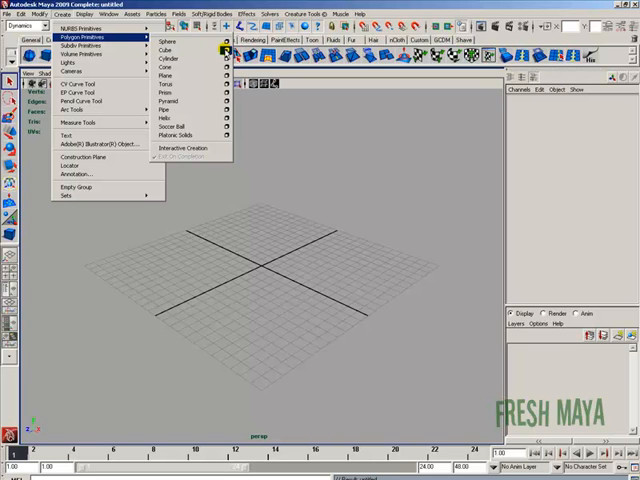
Step: Create a polygon cube with width, height and depth 1 through its option box
left_click(224, 50)
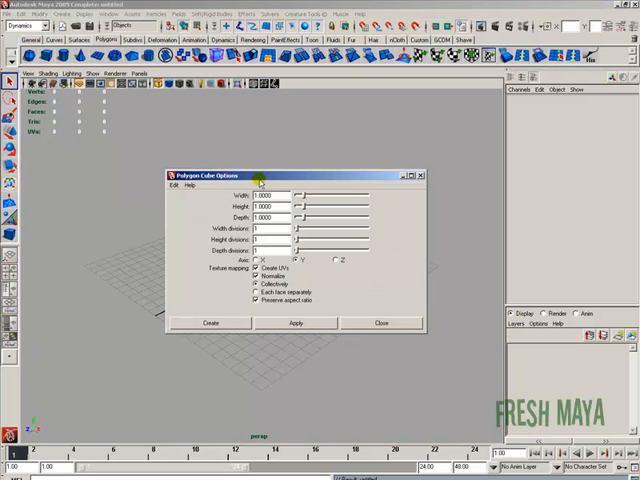
left_click(177, 184)
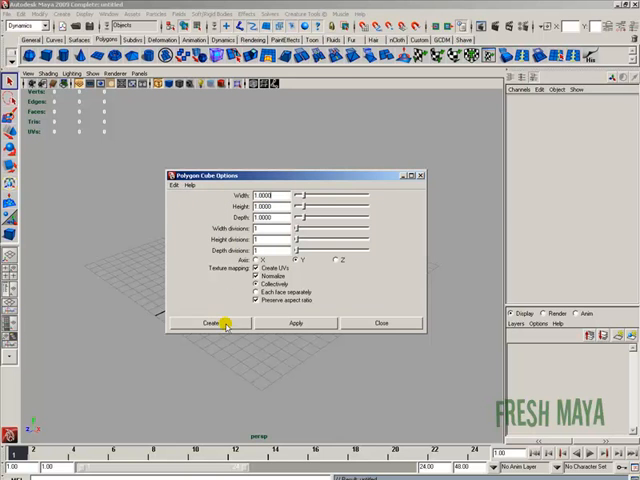
left_click(207, 323)
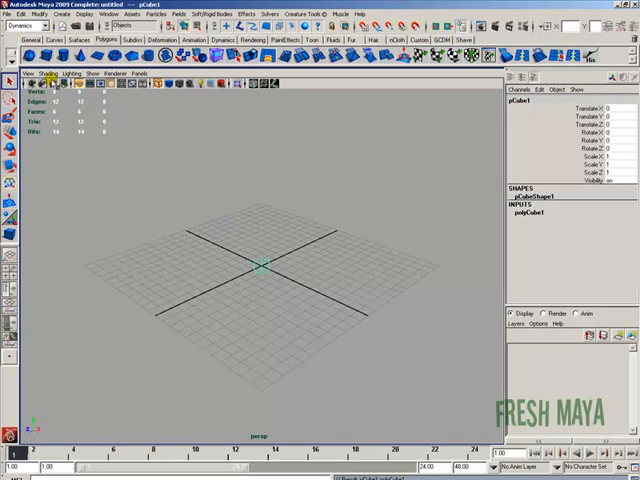
Step: Display pCube1 smooth-shaded with wireframe edges overlaid in the viewport
left_click(49, 74)
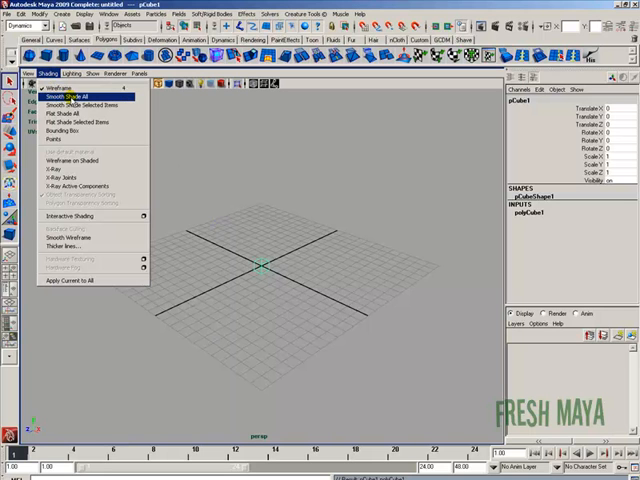
left_click(70, 96)
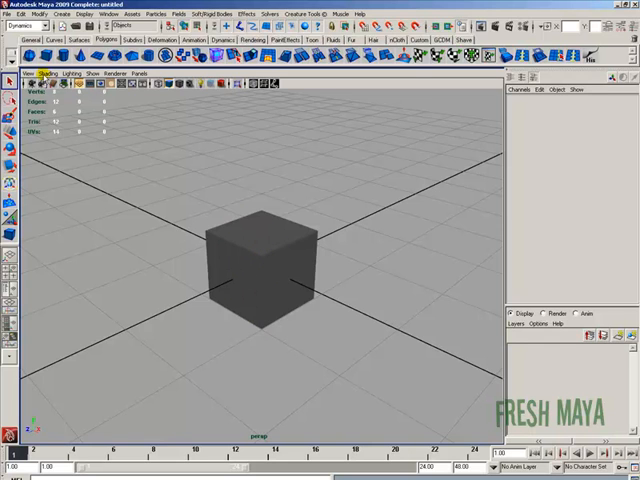
left_click(47, 73)
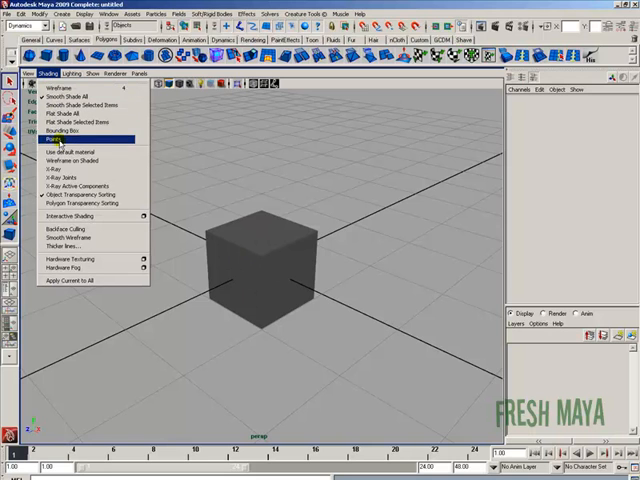
mouse_move(70, 160)
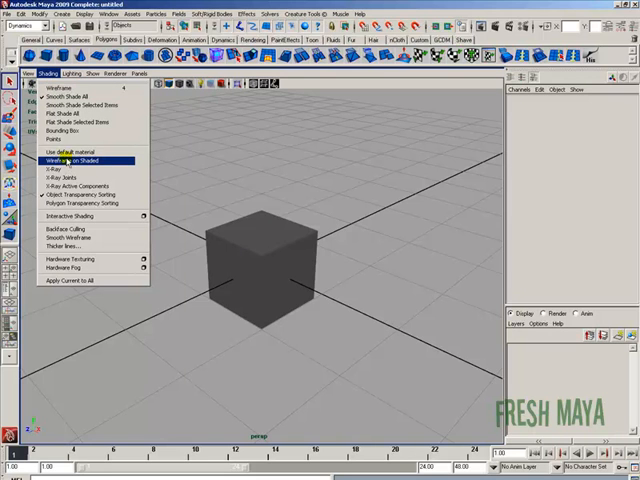
left_click(72, 160)
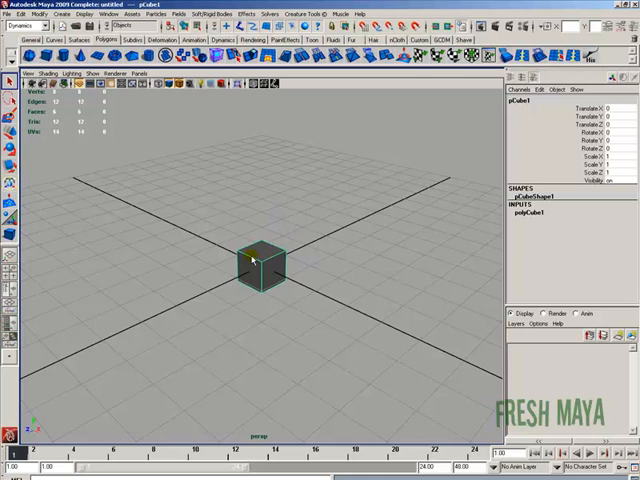
Step: Duplicate pCube1 and move the copy beside the original on the grid
left_click(22, 14)
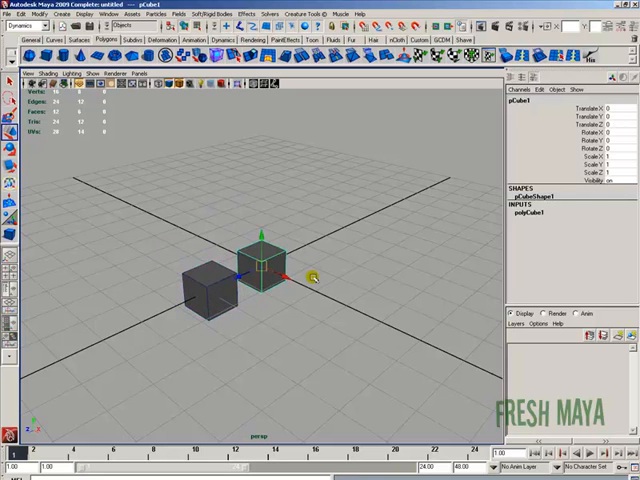
left_click(32, 14)
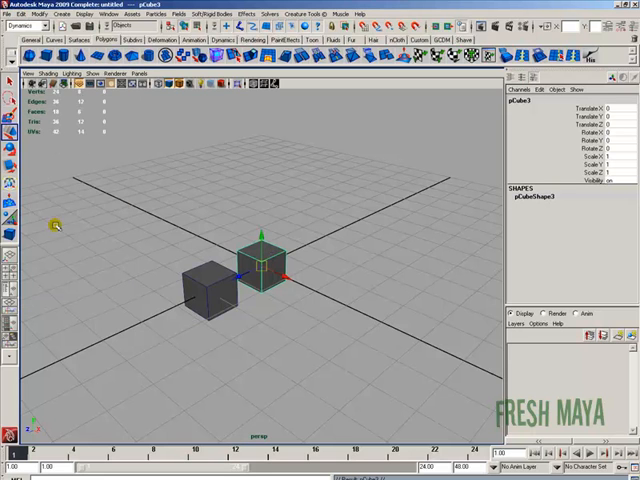
left_click_drag(265, 265, 300, 245)
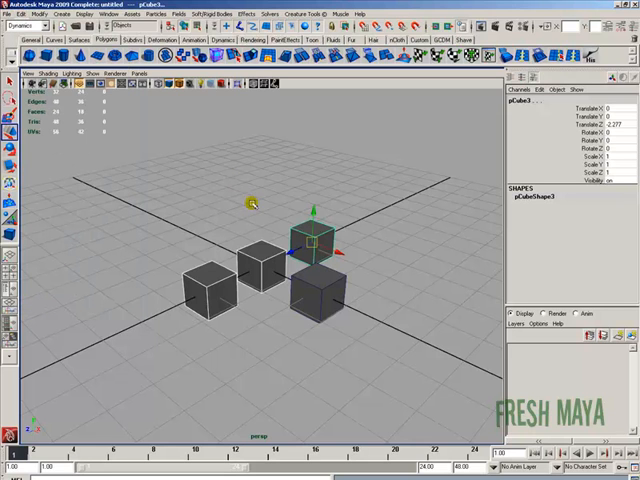
mouse_move(252, 196)
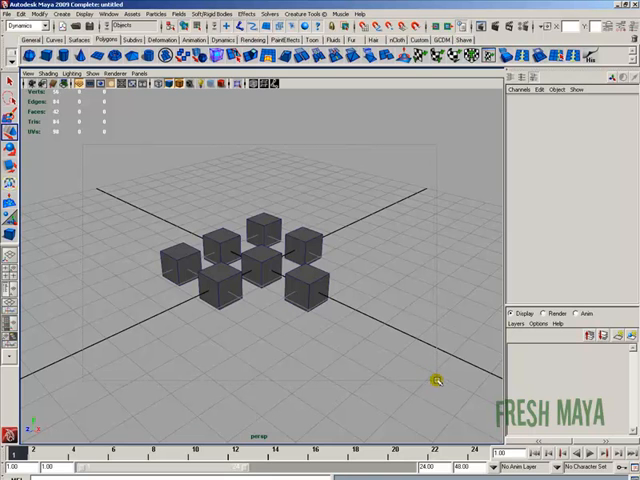
Step: Deselect everything by picking empty space in the viewport
left_click(258, 228)
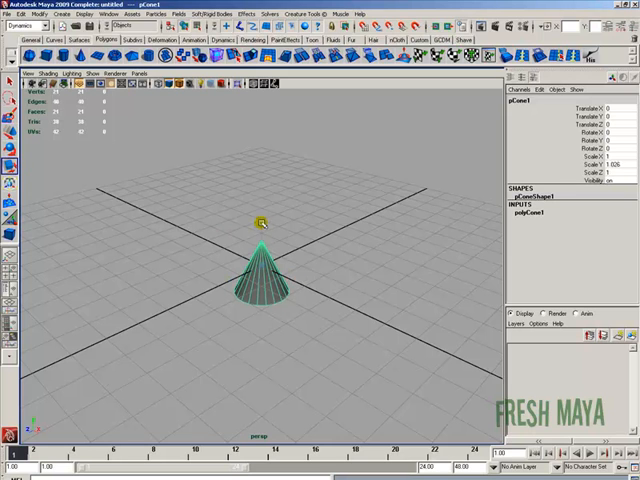
Step: Stretch pCone1 taller along the Y axis
left_click_drag(260, 222, 260, 178)
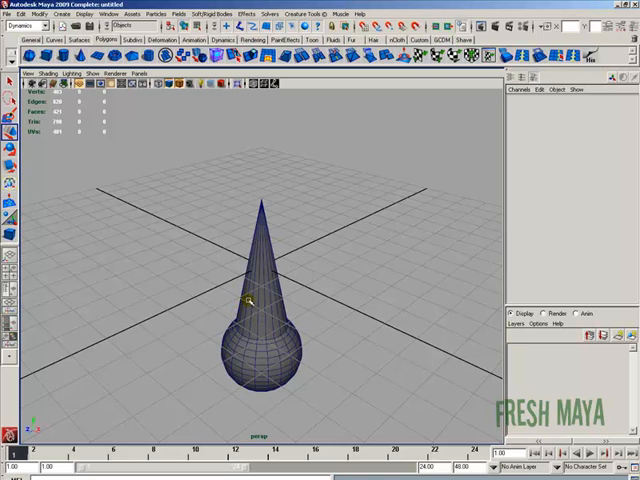
mouse_move(183, 221)
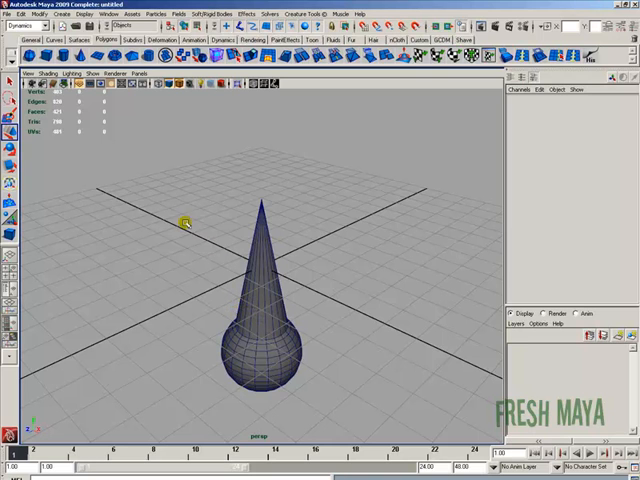
mouse_move(155, 167)
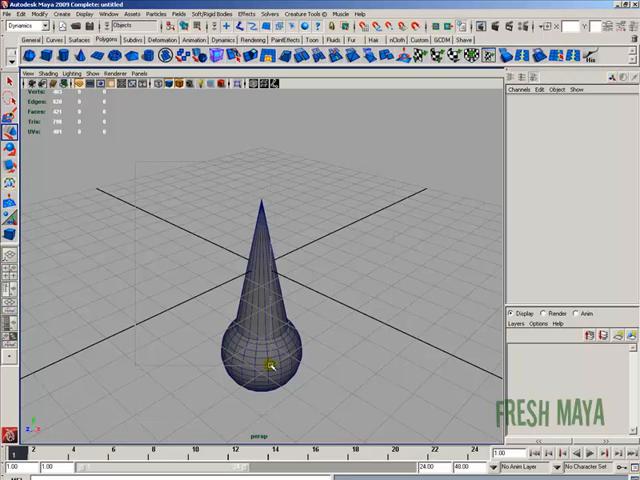
Step: Place a second cone-and-sphere pair beside the first, flipped with its sphere on top
left_click(263, 370)
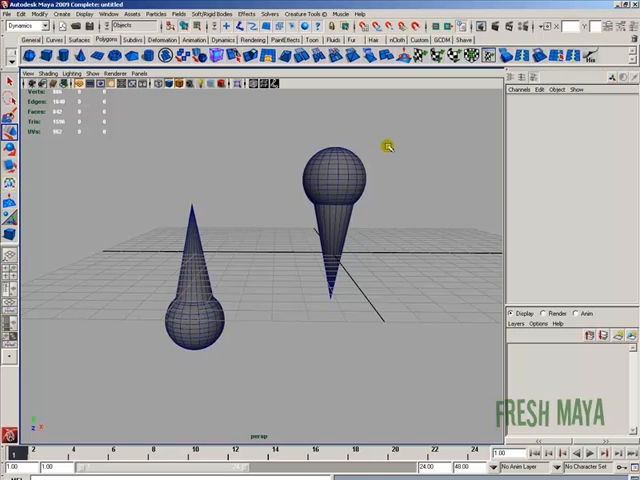
Step: Select the upright cone and sphere and group them as group1
left_click(335, 175)
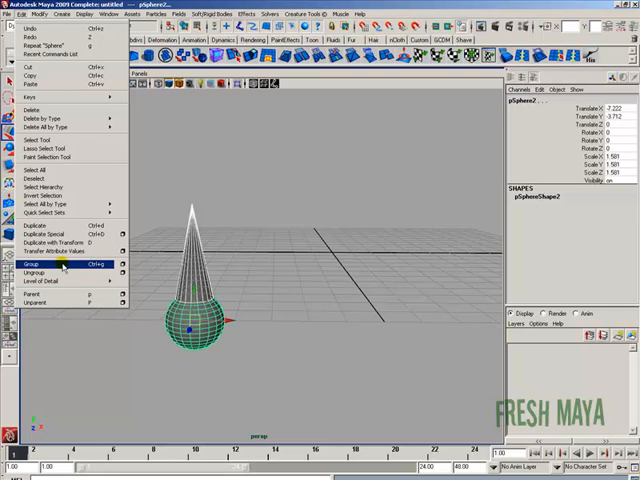
left_click(28, 263)
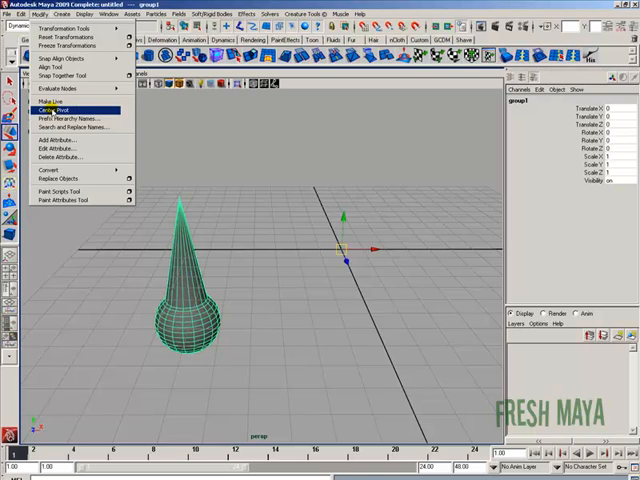
Step: Centre the pivot of group1 with Modify > Center Pivot
left_click(56, 109)
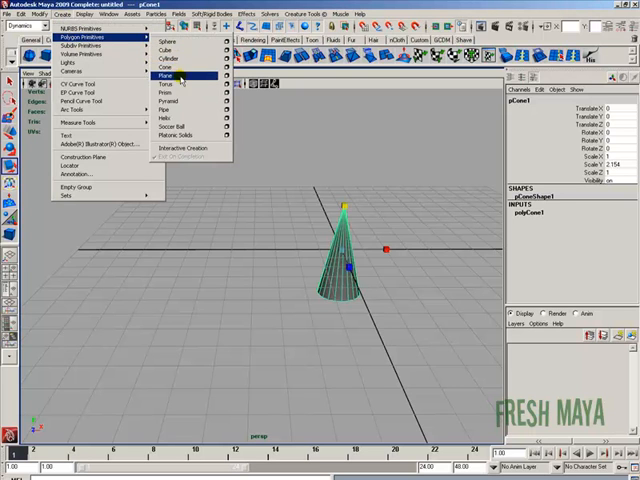
Step: Add a polygon sphere to sit against the stretched cone's base
left_click(164, 41)
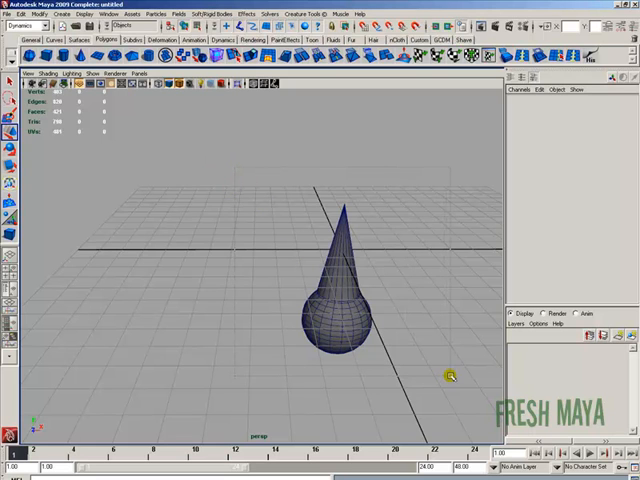
Step: Group the new sphere and cone into group2 and start centring its pivot
left_click(345, 320)
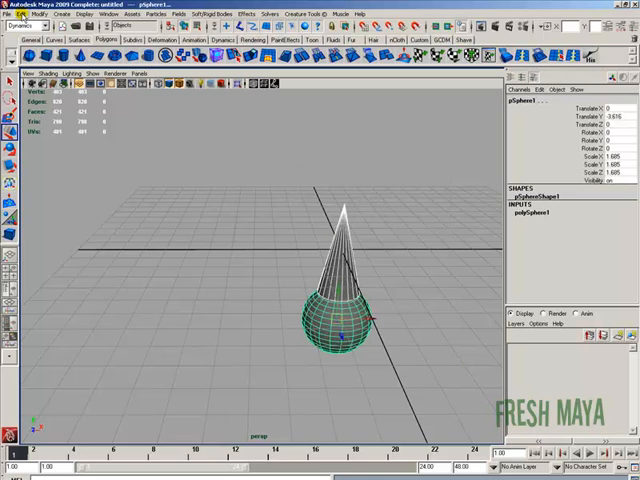
left_click(34, 14)
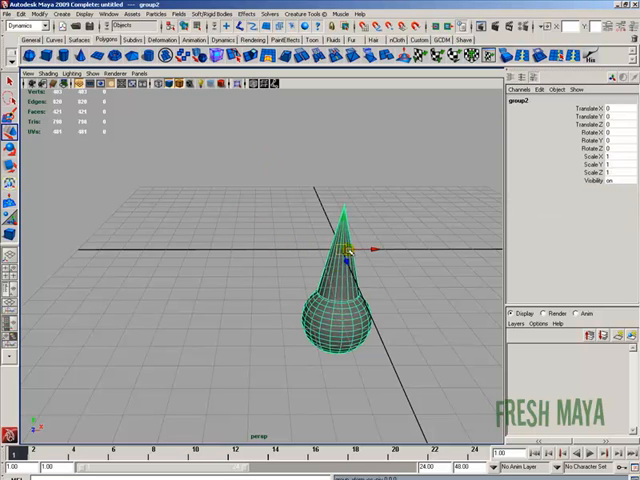
left_click(40, 14)
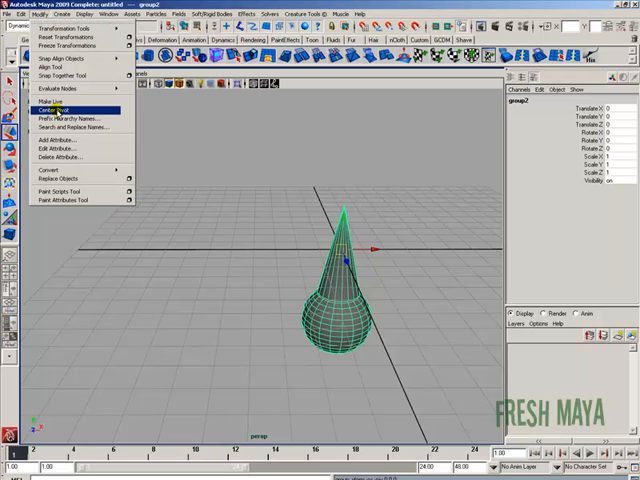
left_click(60, 110)
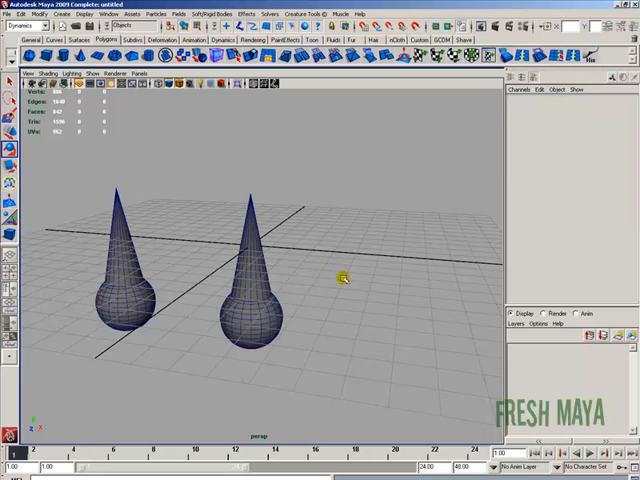
mouse_move(340, 272)
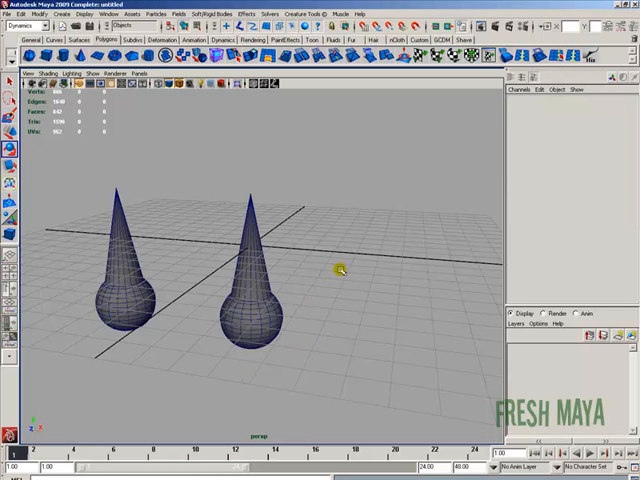